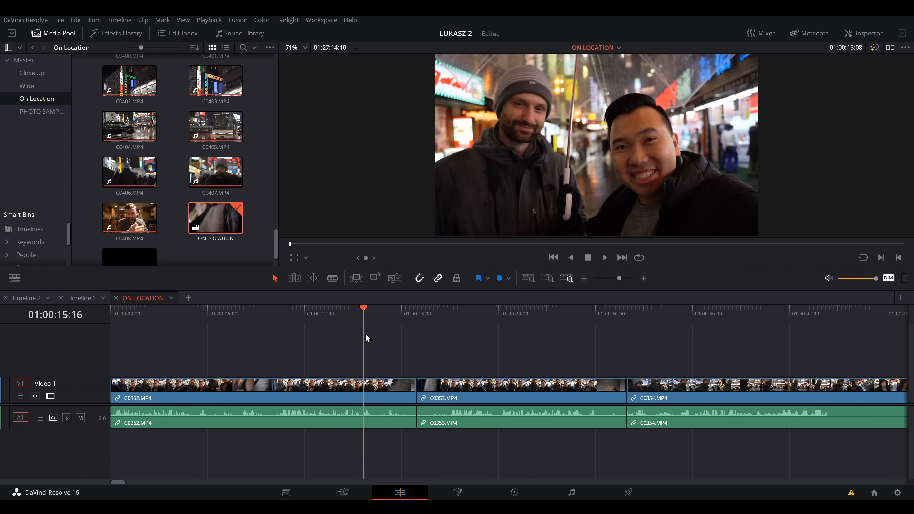
- Stack the ON-LOCATION timeline above Base Edit II and show the clip Inspector
{"action": "left_click", "coordinate": [523, 308]}
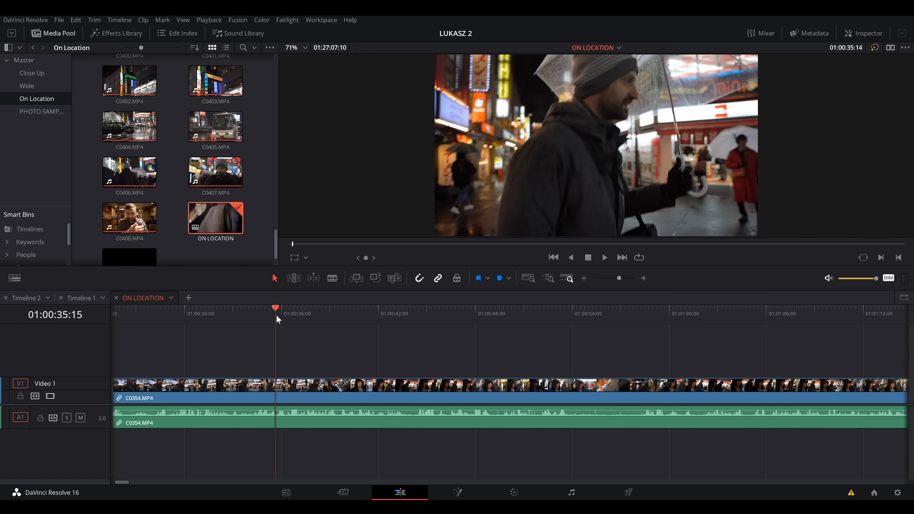
{"action": "left_click", "coordinate": [576, 308]}
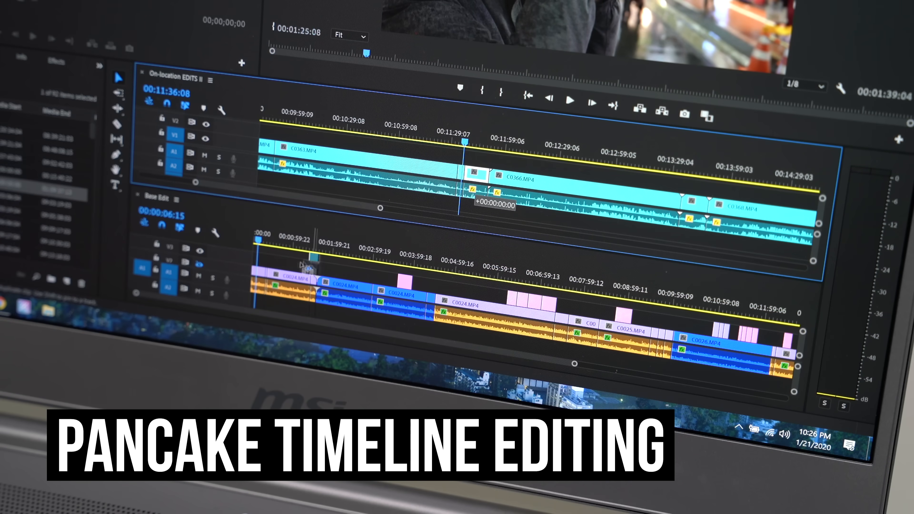
{"action": "left_click", "coordinate": [570, 101]}
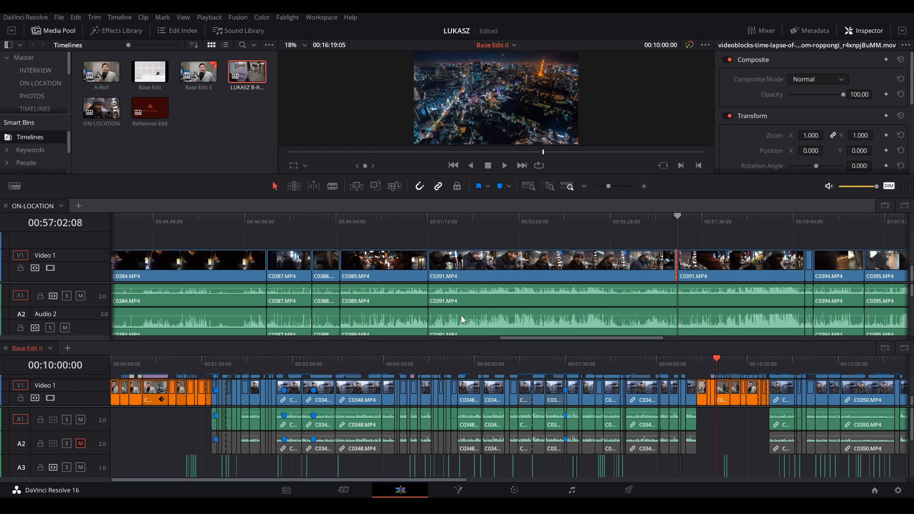
{"action": "left_click", "coordinate": [457, 490]}
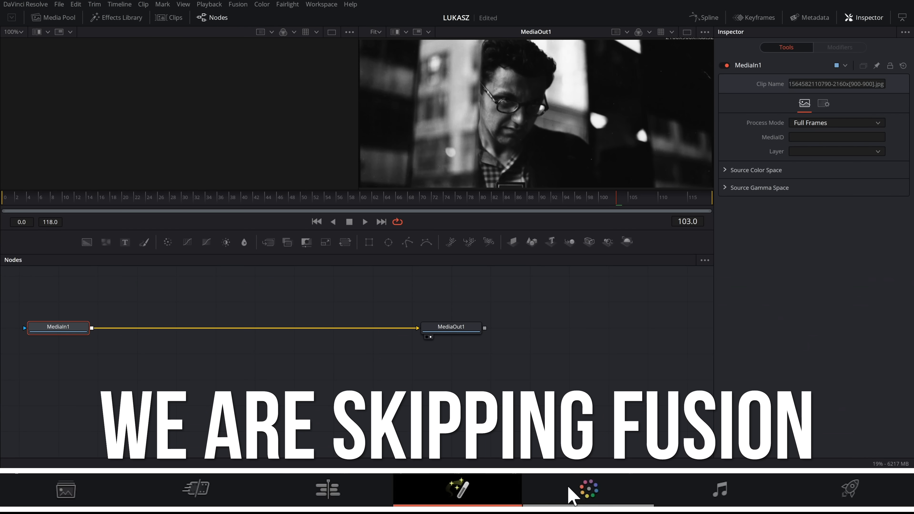
{"action": "mouse_move", "coordinate": [499, 363]}
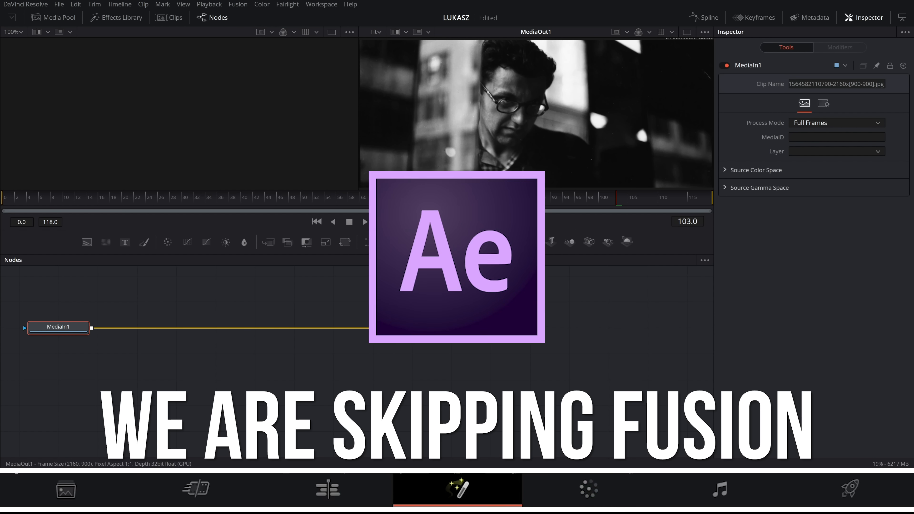
- Switch to the Fusion page showing the MediaIn1 to MediaOut1 node graph
{"action": "left_click", "coordinate": [589, 489]}
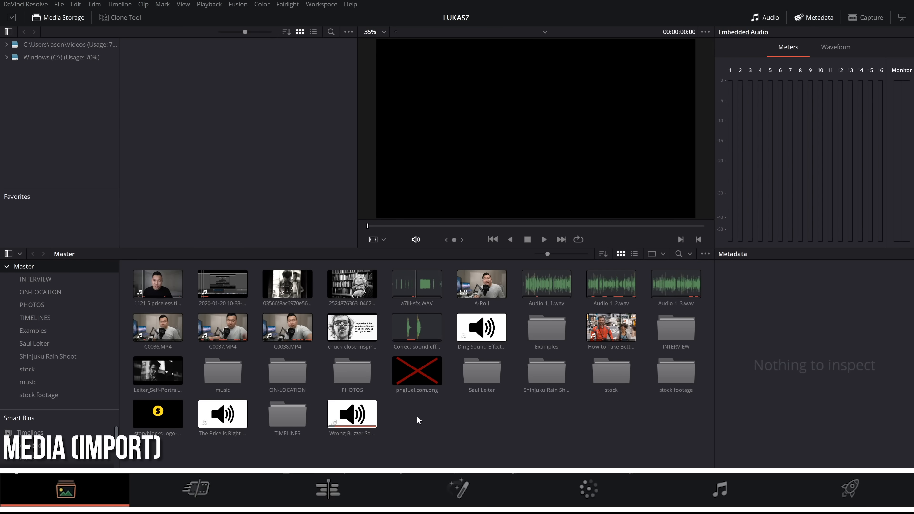
{"action": "mouse_move", "coordinate": [481, 304]}
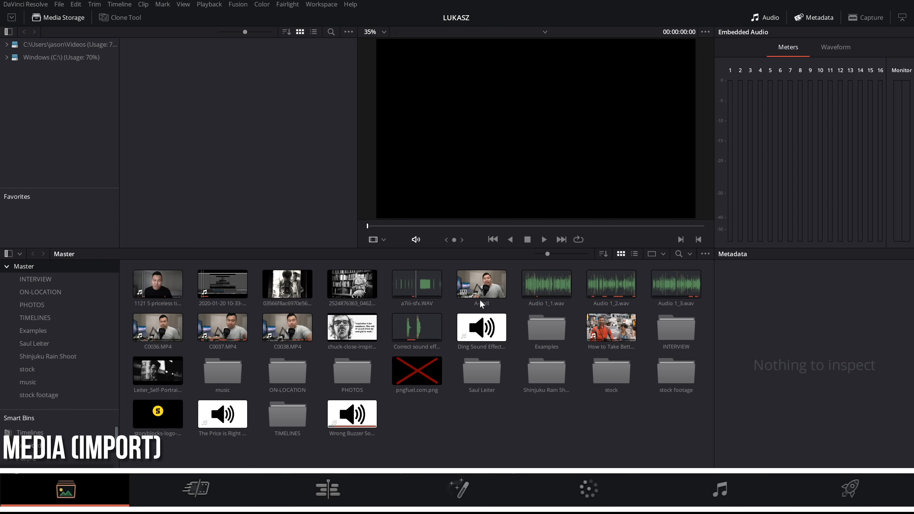
- Visit the Cut, Edit, Fusion, Fairlight and Deliver pages, name the render file 01, and return to Media
{"action": "left_click", "coordinate": [196, 489]}
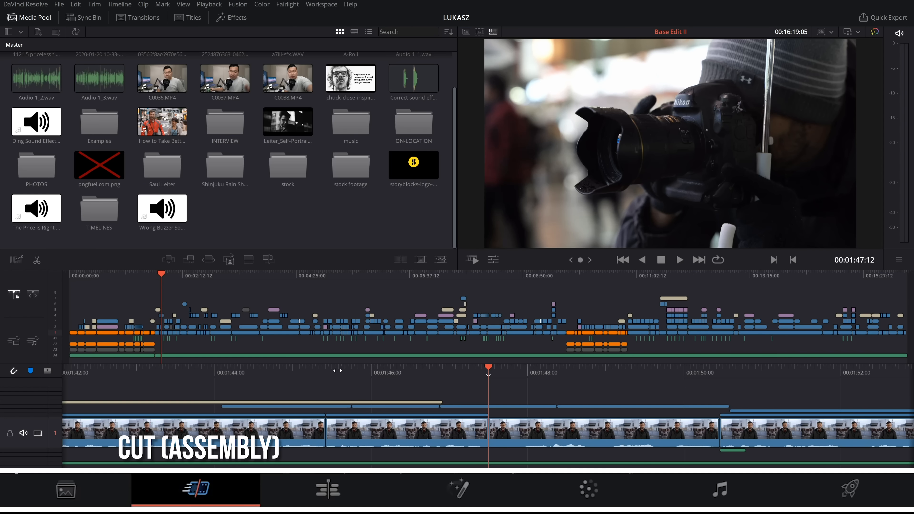
{"action": "left_click", "coordinate": [327, 488]}
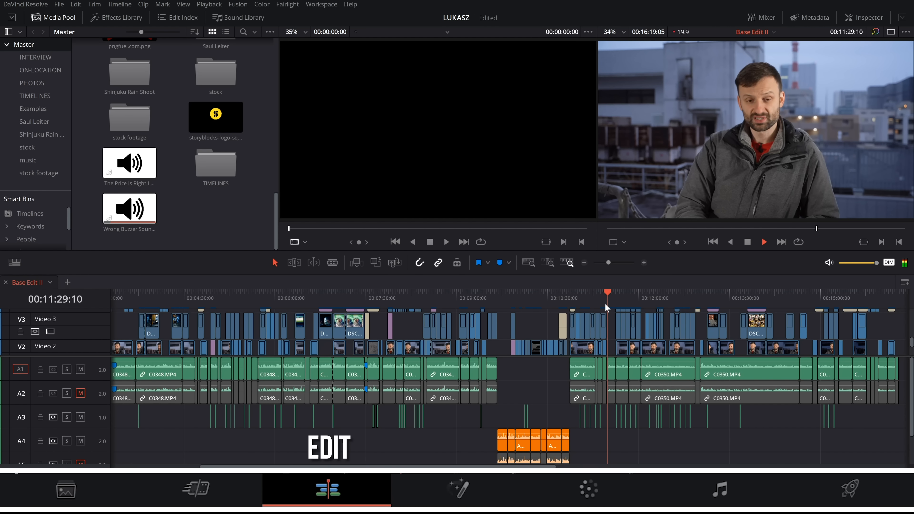
{"action": "left_click", "coordinate": [457, 490]}
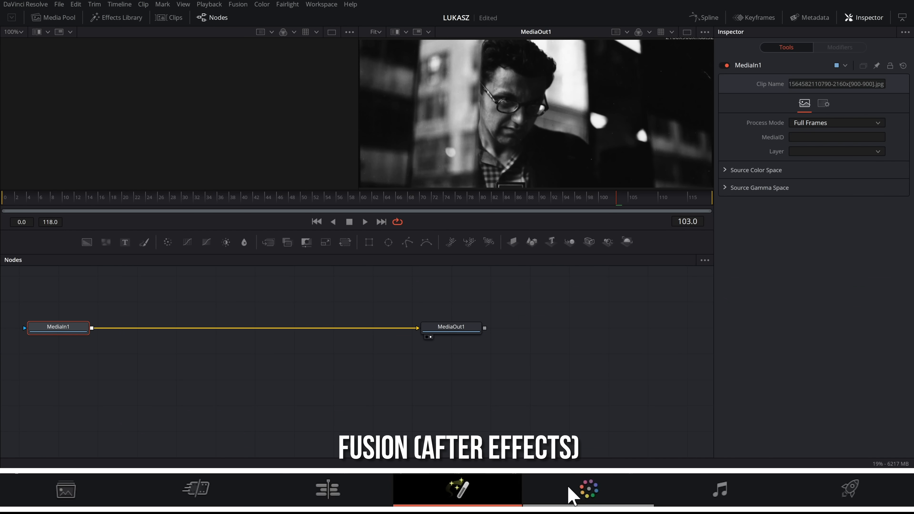
{"action": "mouse_move", "coordinate": [501, 348]}
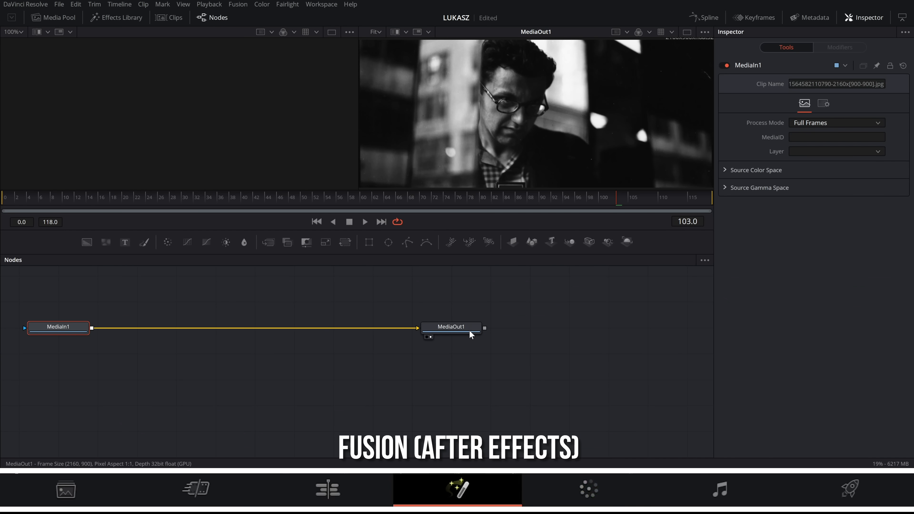
{"action": "left_click", "coordinate": [719, 490]}
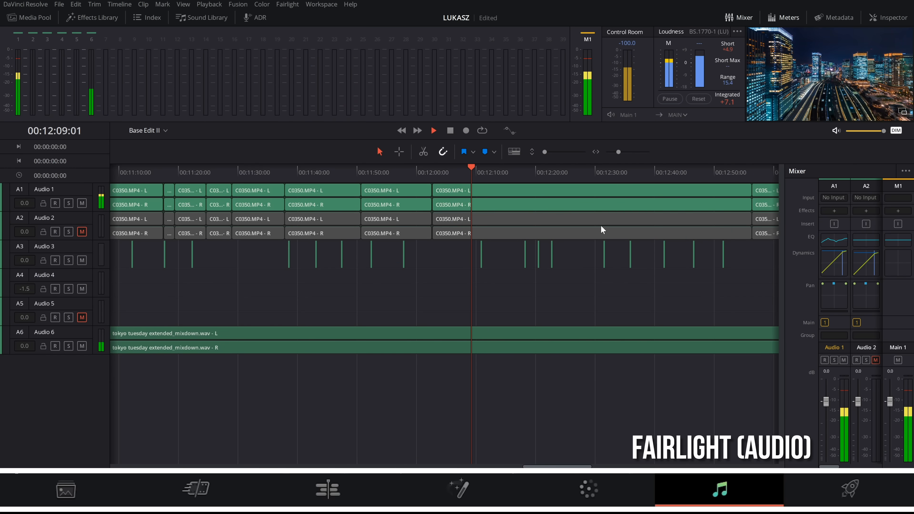
{"action": "left_click", "coordinate": [849, 490]}
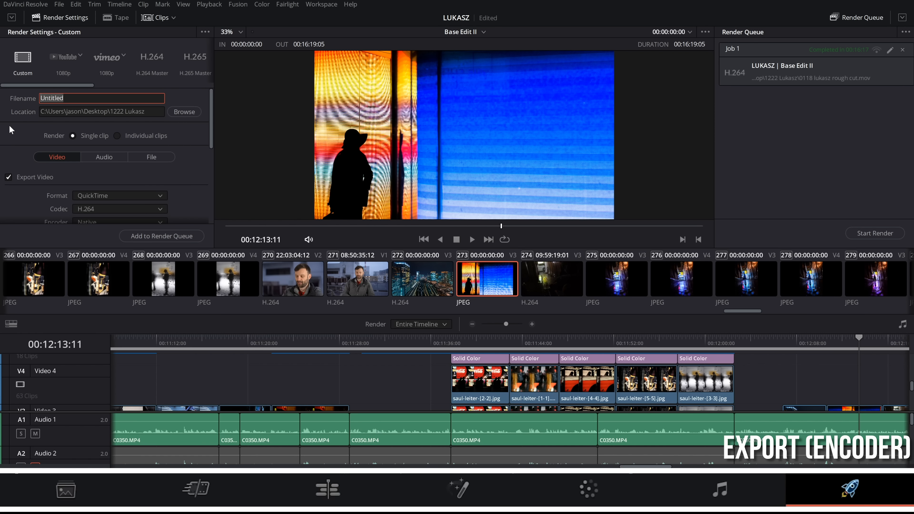
{"action": "type", "text": "01"}
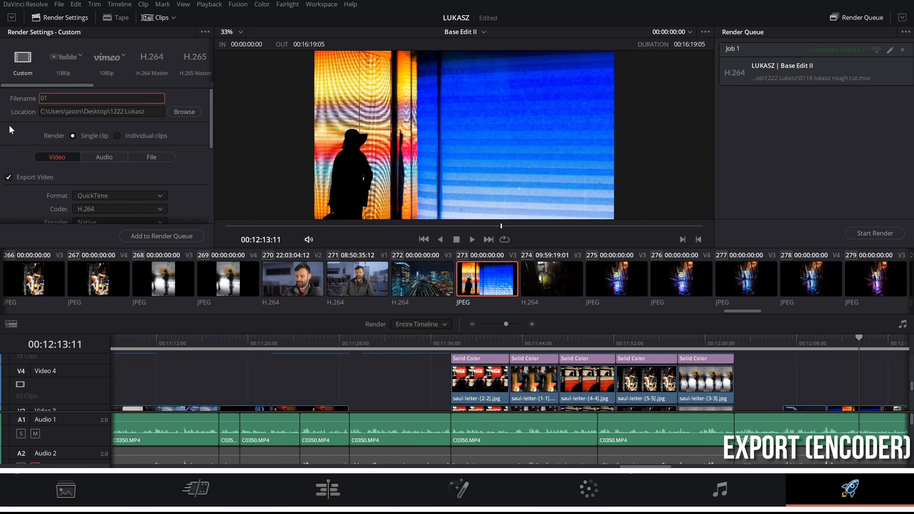
{"action": "left_click", "coordinate": [65, 490]}
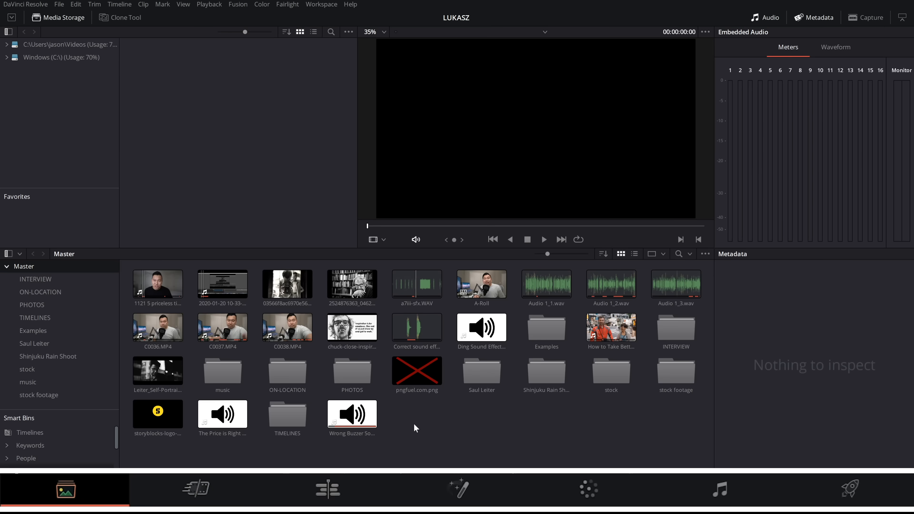
- Close the stacked ON-LOCATION timeline and step through the Color, Fairlight, Deliver and Cut pages
{"action": "left_click", "coordinate": [195, 489]}
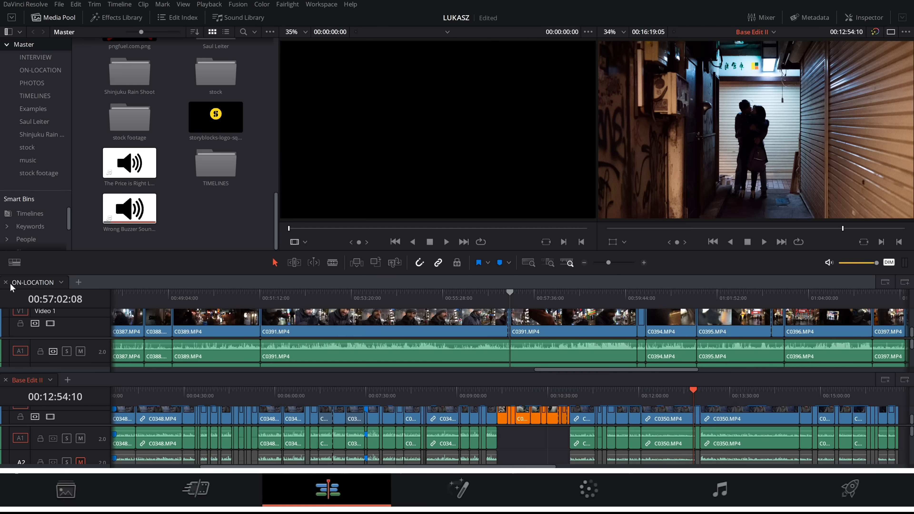
{"action": "left_click", "coordinate": [26, 379]}
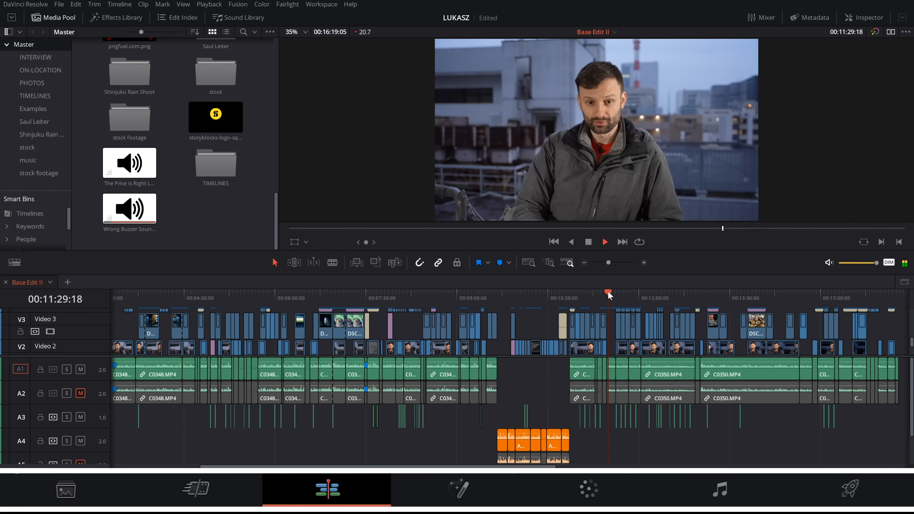
{"action": "left_click", "coordinate": [588, 490]}
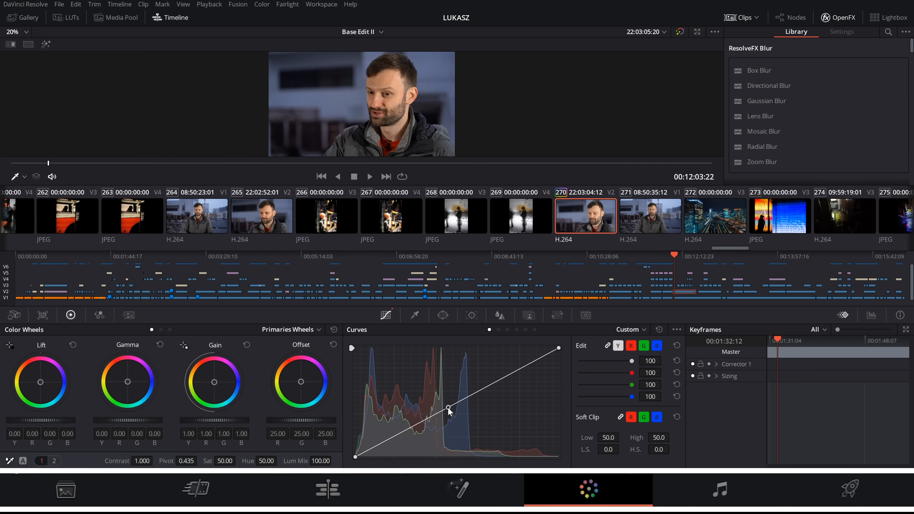
{"action": "left_click", "coordinate": [719, 490]}
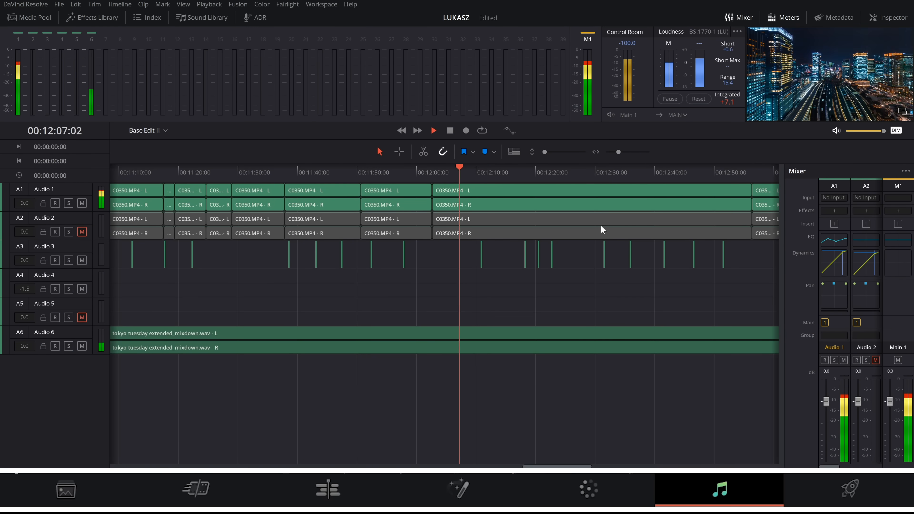
{"action": "left_click", "coordinate": [849, 490]}
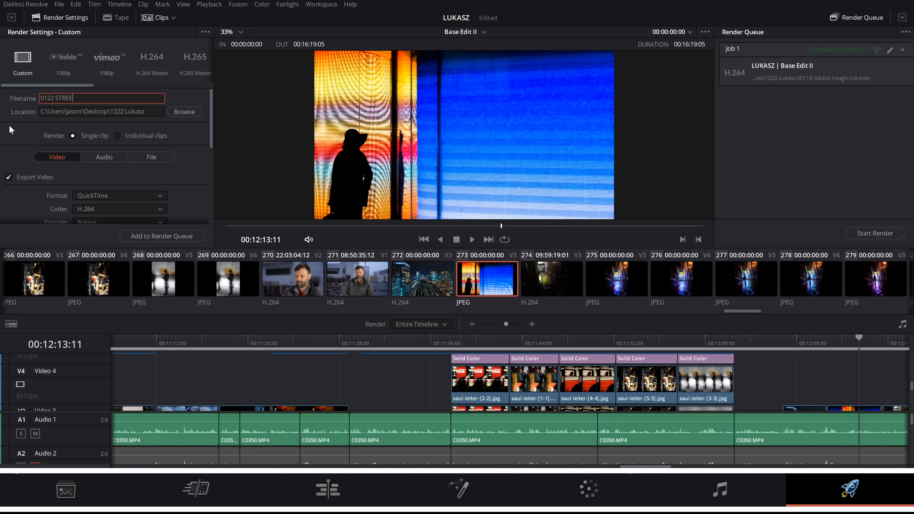
{"action": "left_click", "coordinate": [195, 489]}
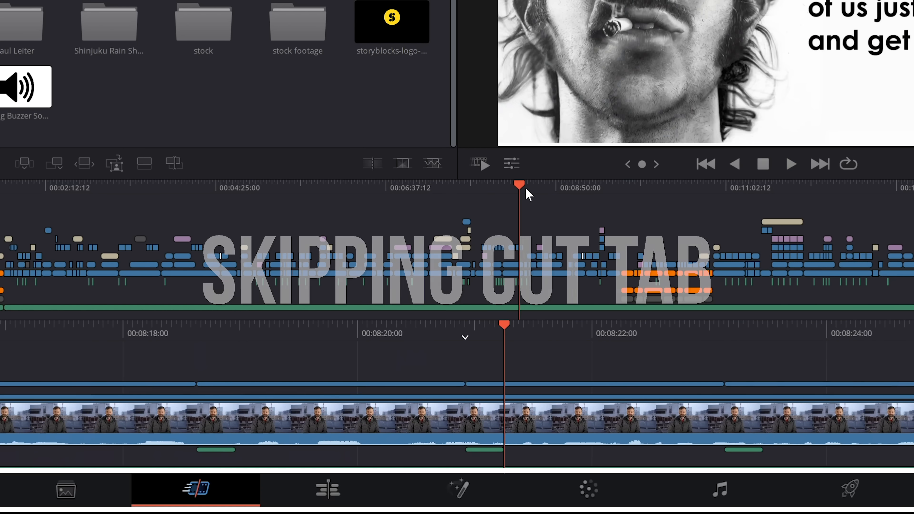
- Move the playhead further into the Cut page project, then switch to the Edit page
{"action": "left_click", "coordinate": [792, 164]}
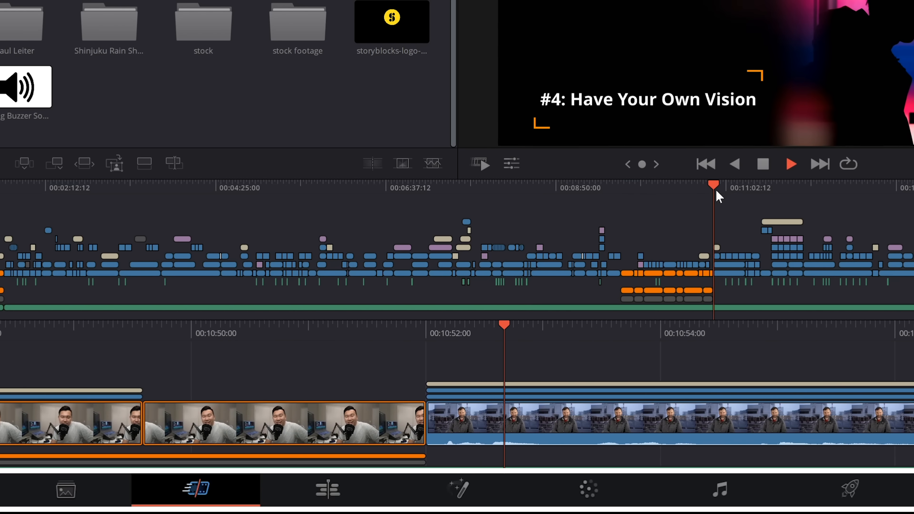
{"action": "left_click", "coordinate": [327, 489]}
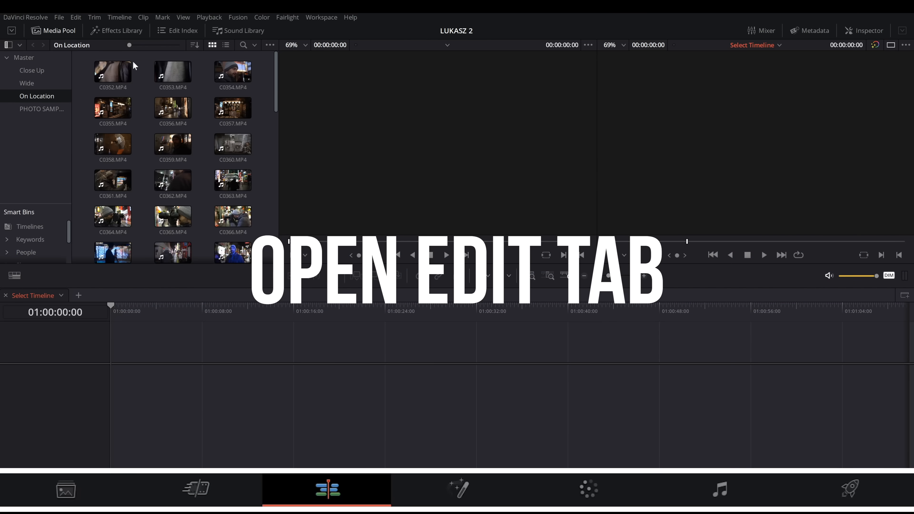
- Toggle the Media Pool, enter the On Location bin and load C0364.MP4 into the source viewer
{"action": "left_click", "coordinate": [23, 57]}
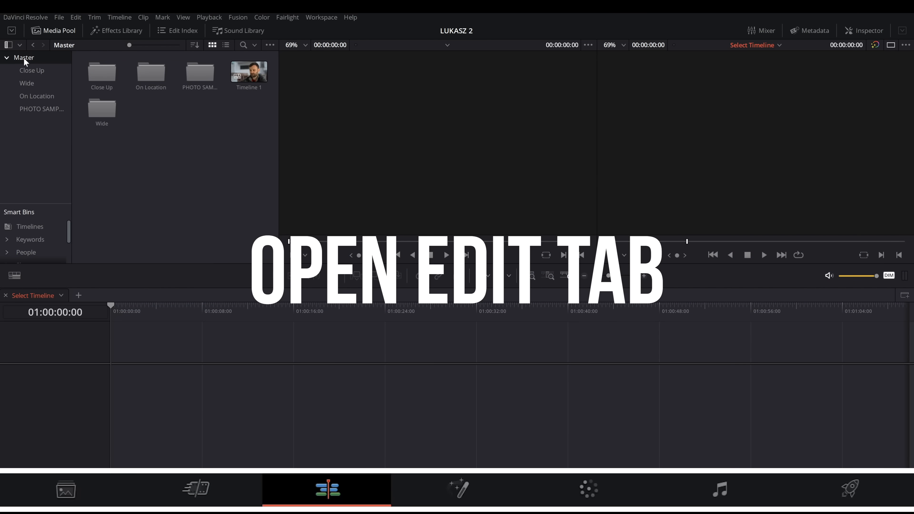
{"action": "left_click", "coordinate": [52, 30]}
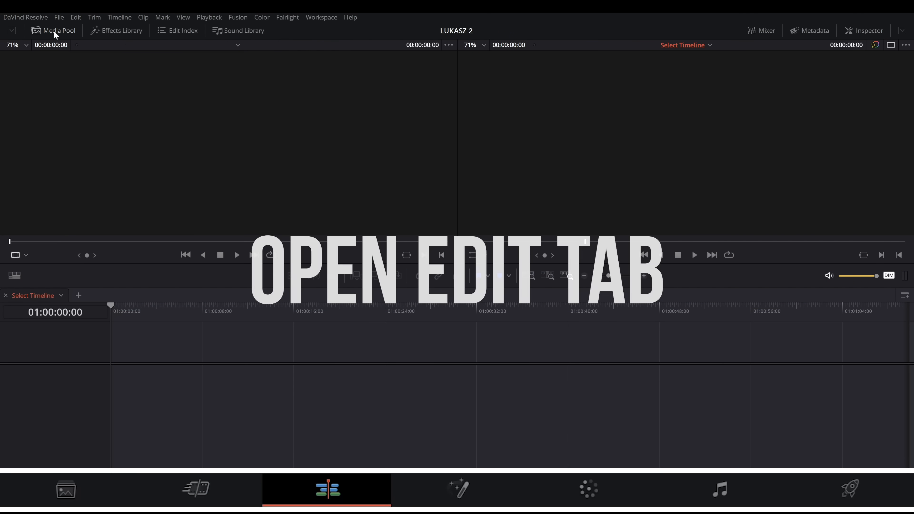
{"action": "left_click", "coordinate": [59, 31]}
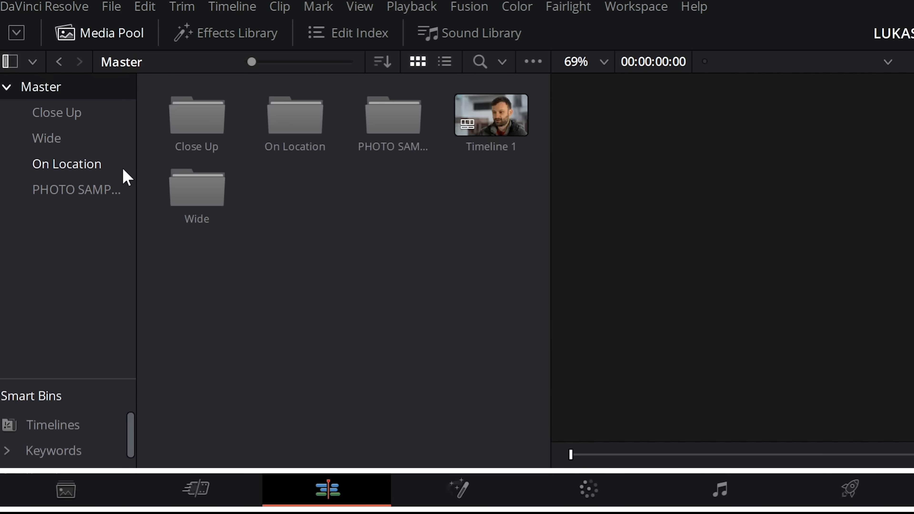
{"action": "mouse_move", "coordinate": [297, 153]}
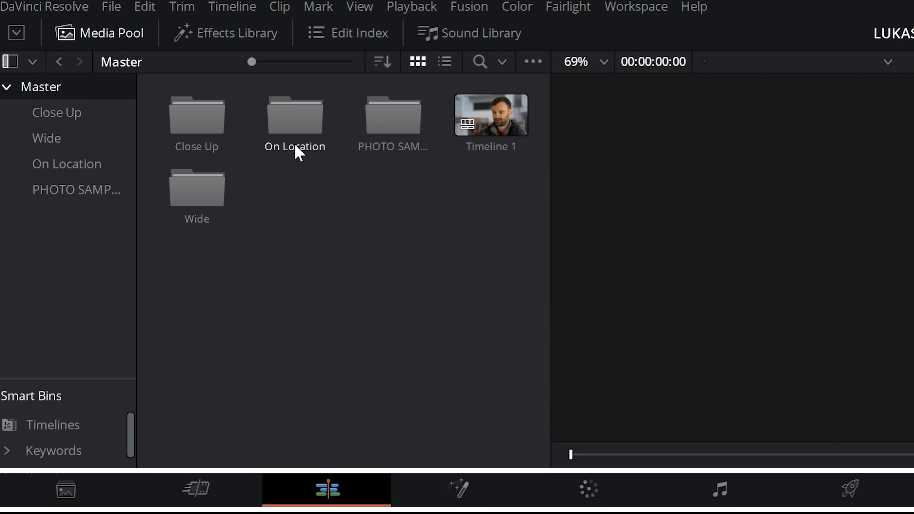
{"action": "double_click", "coordinate": [295, 114]}
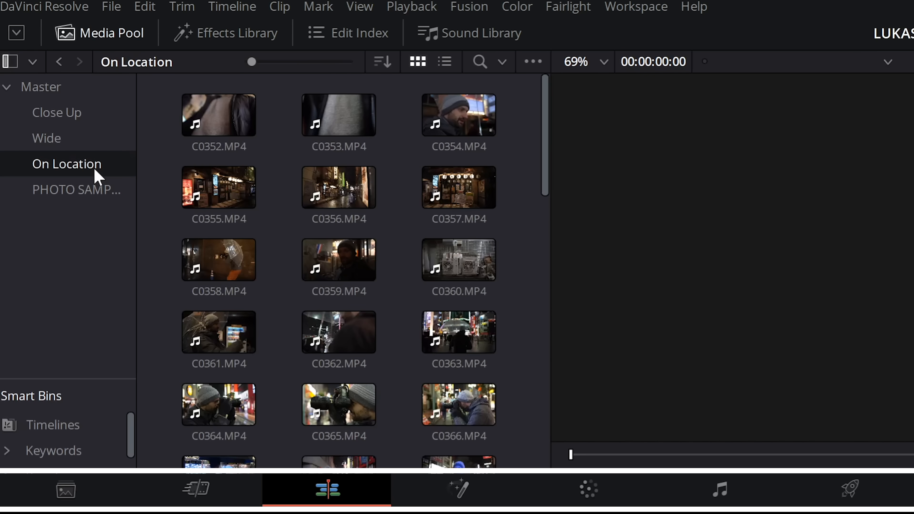
{"action": "left_click", "coordinate": [458, 332]}
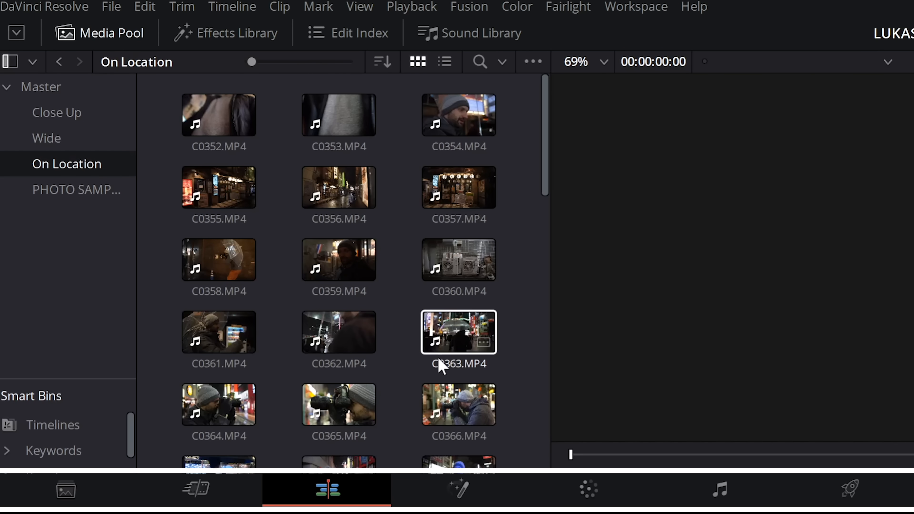
{"action": "scroll", "scroll_direction": "down", "scroll_amount": 3}
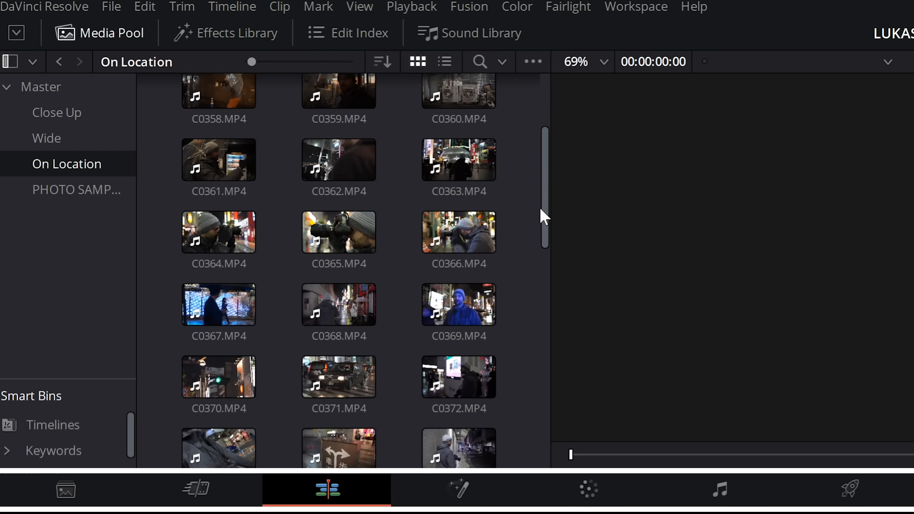
{"action": "double_click", "coordinate": [218, 232]}
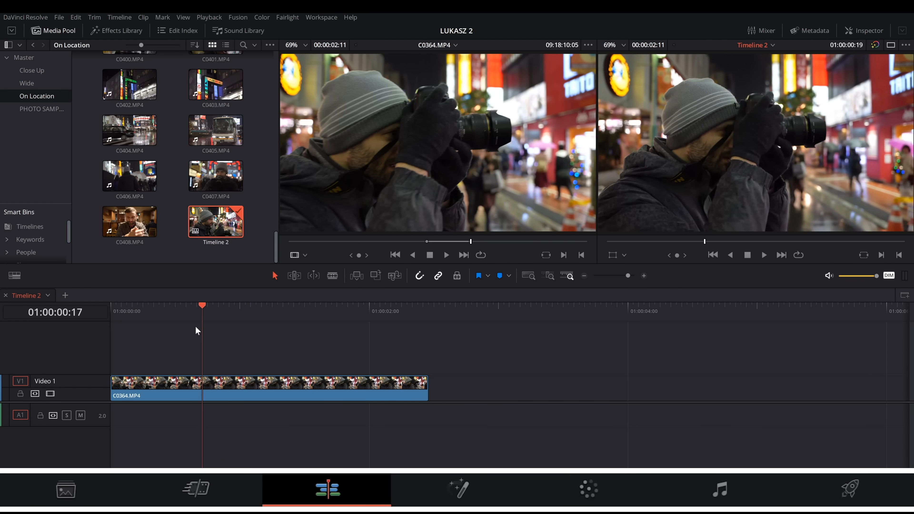
- Park the playhead at two seconds and show the clip's transform properties in the Inspector
{"action": "left_click", "coordinate": [369, 311]}
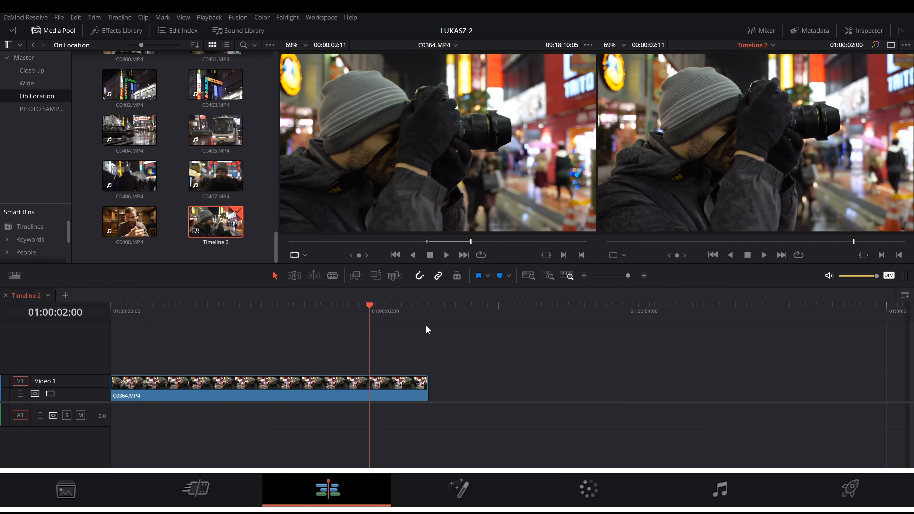
{"action": "left_click", "coordinate": [864, 31]}
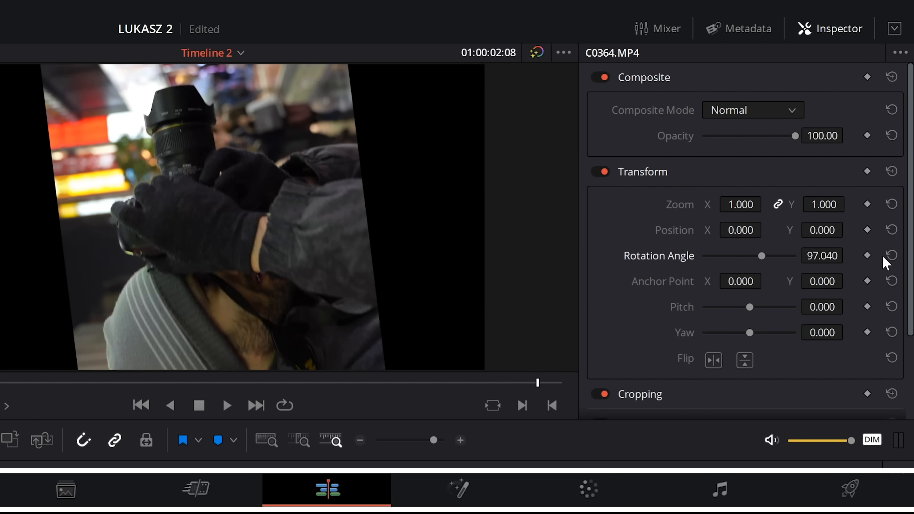
- Reset C0364.MP4's rotation to zero and review its Crop and Stabilization settings
{"action": "left_click", "coordinate": [892, 255]}
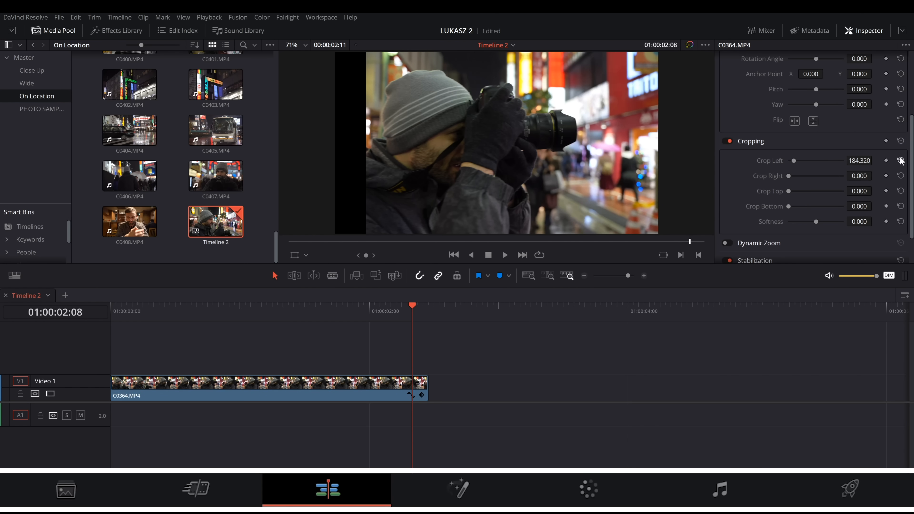
{"action": "scroll", "scroll_direction": "down", "scroll_amount": 3}
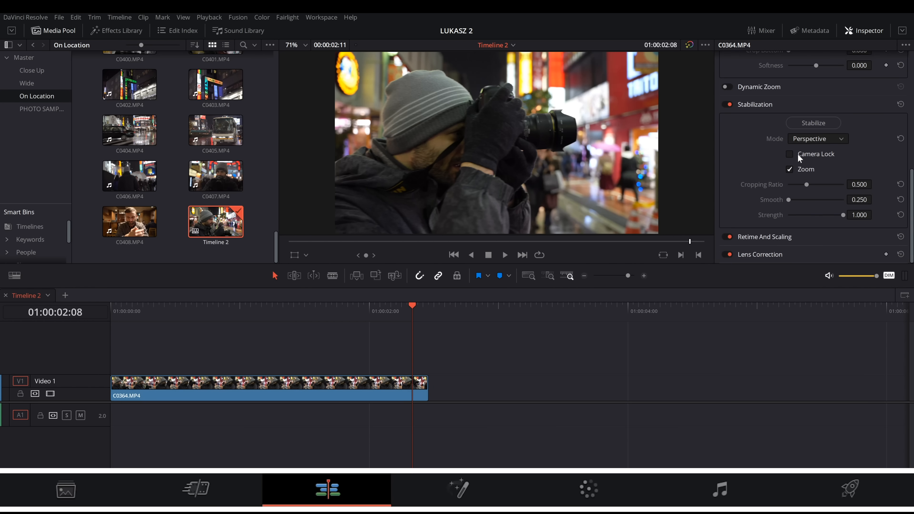
{"action": "left_click", "coordinate": [790, 154]}
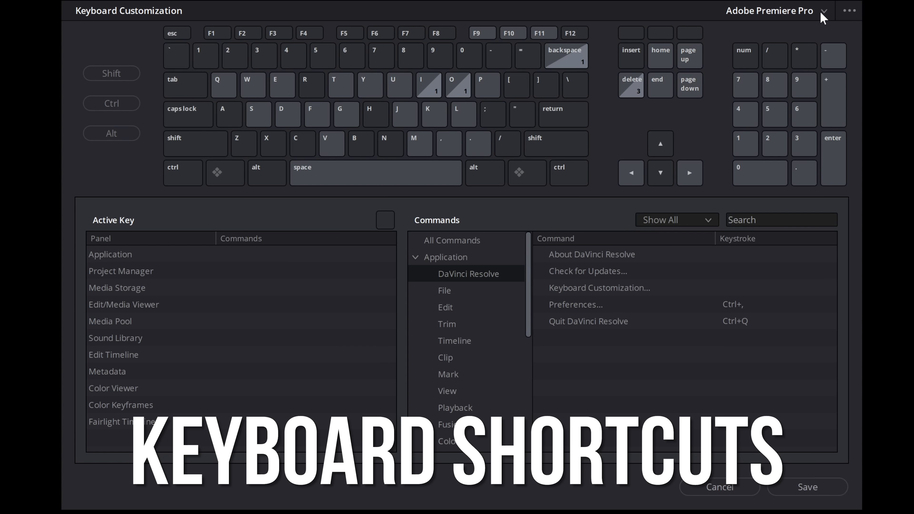
- Choose the DaVinci Resolve keyboard shortcut preset in Keyboard Customization
{"action": "left_click", "coordinate": [824, 10]}
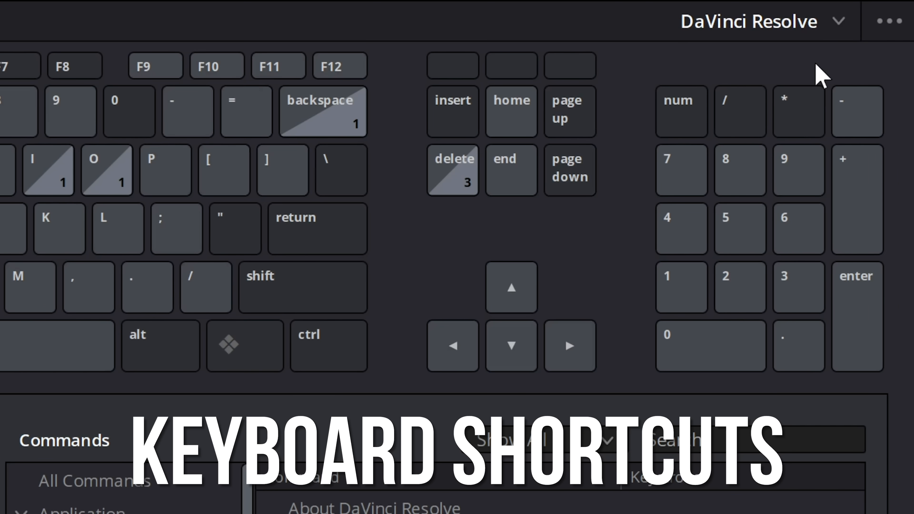
{"action": "mouse_move", "coordinate": [840, 35]}
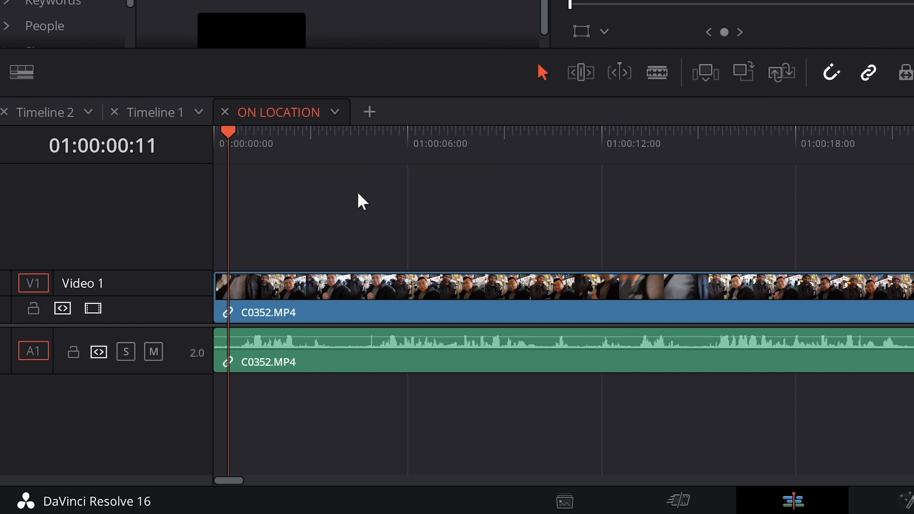
- Trim C0352.MP4 at about sixteen seconds so the following clips ripple up
{"action": "left_click", "coordinate": [377, 143]}
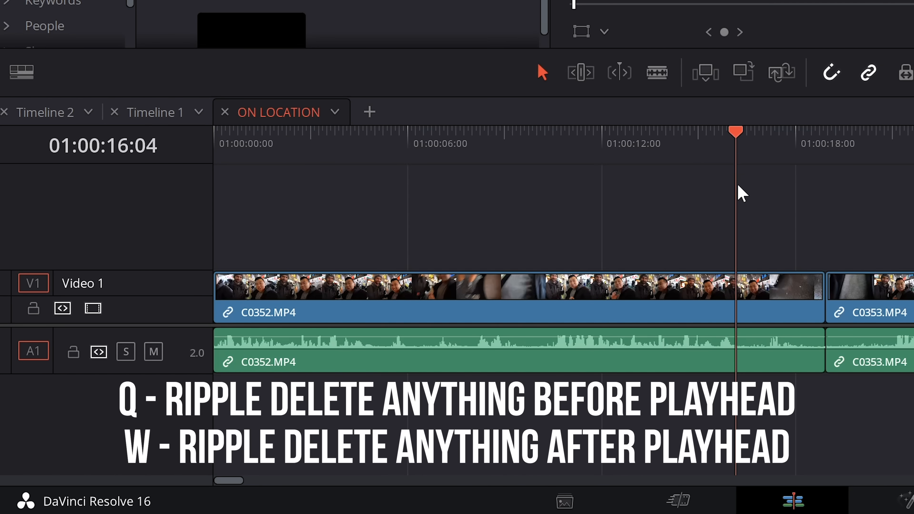
{"action": "key", "text": "q"}
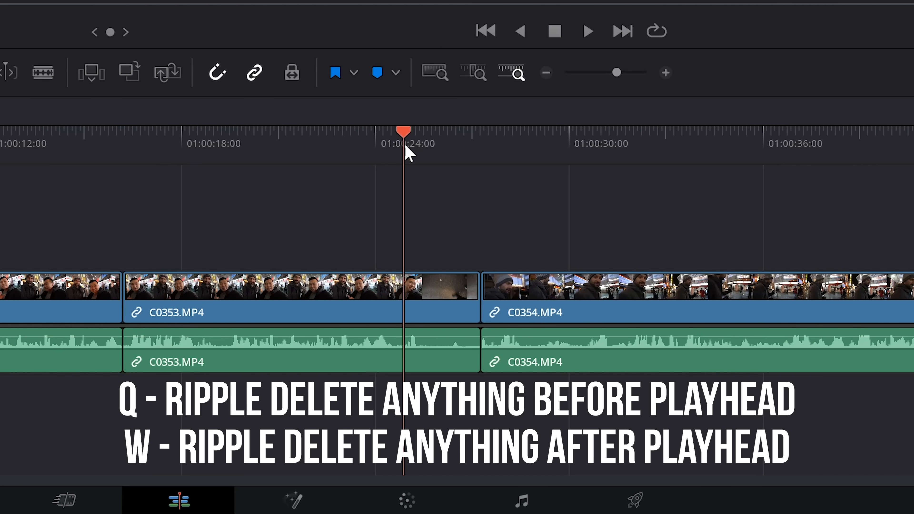